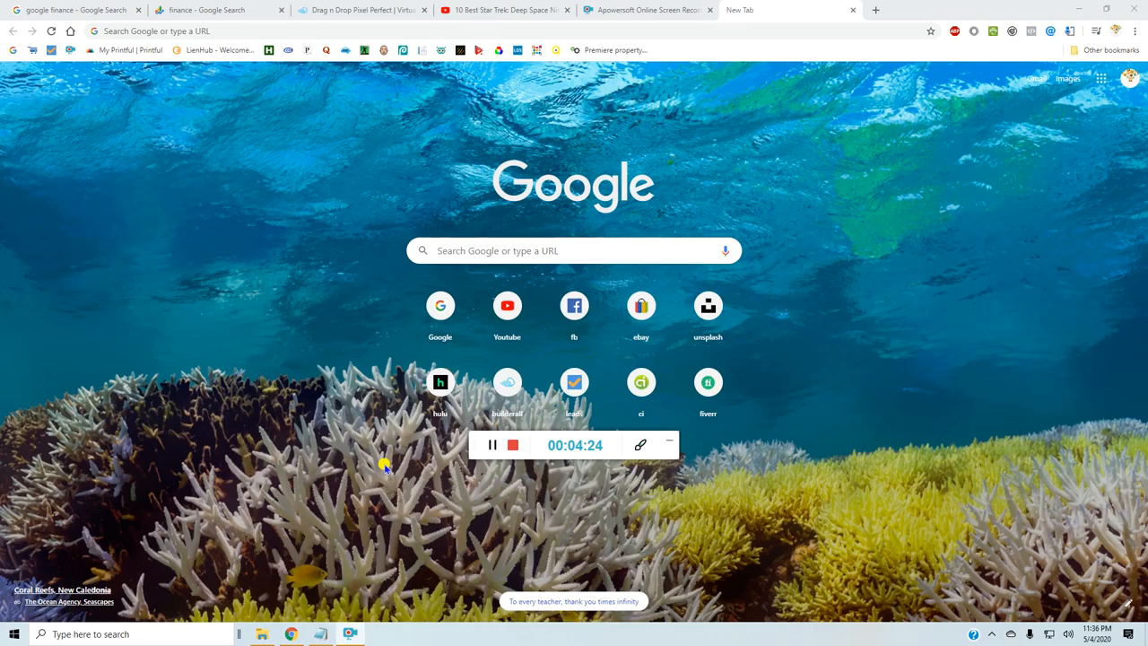
mouse_move(271, 466)
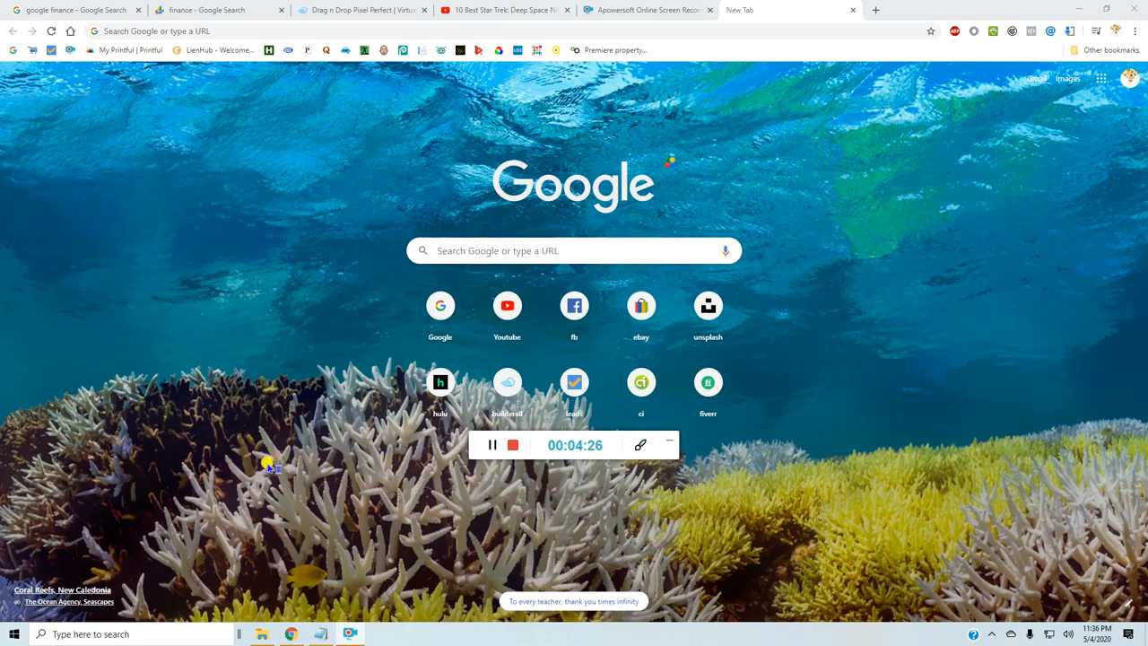